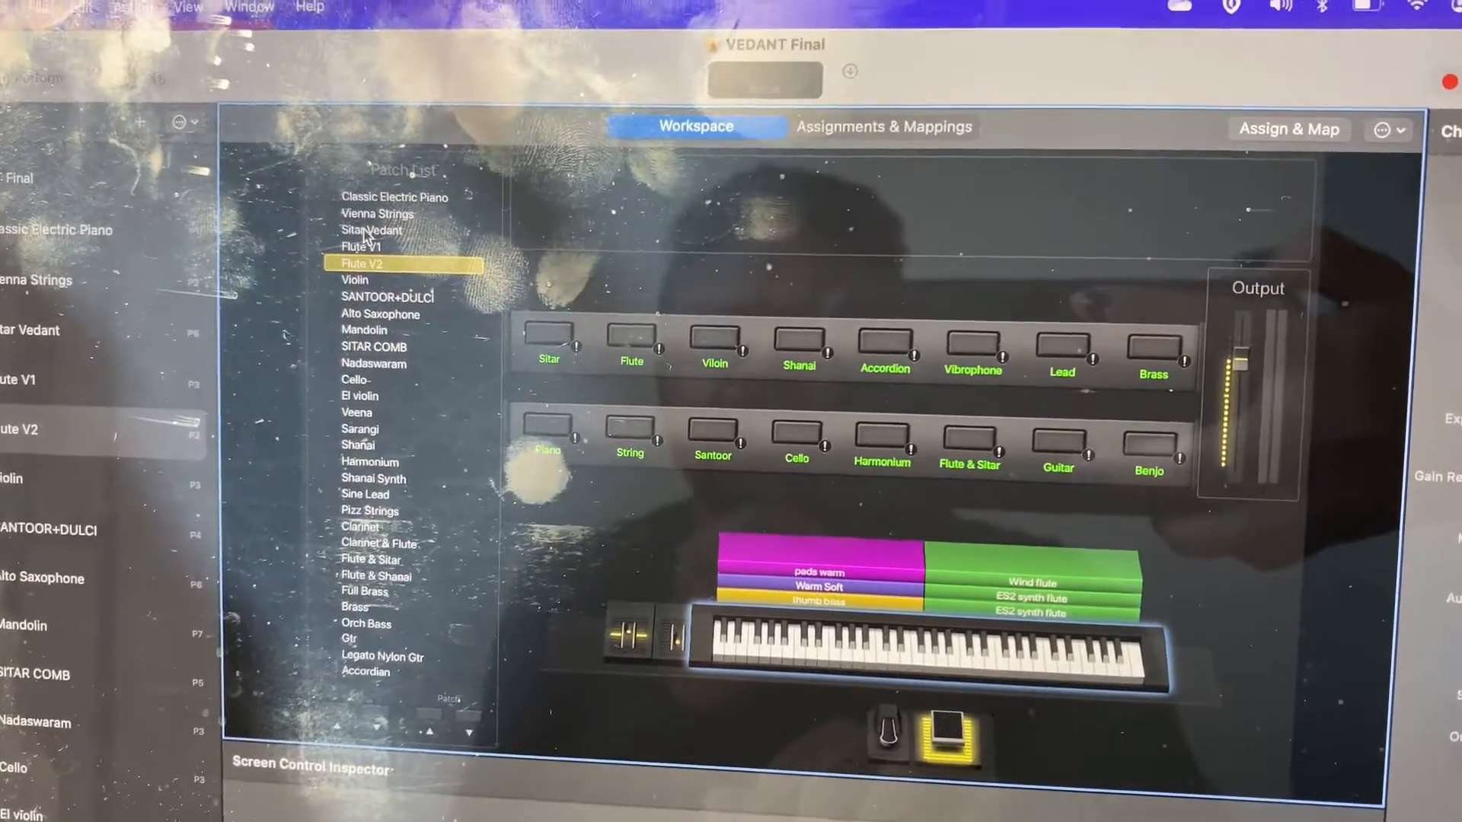
Step: Switch the concert to the Sitar Vedant patch from the Patch List
click(373, 230)
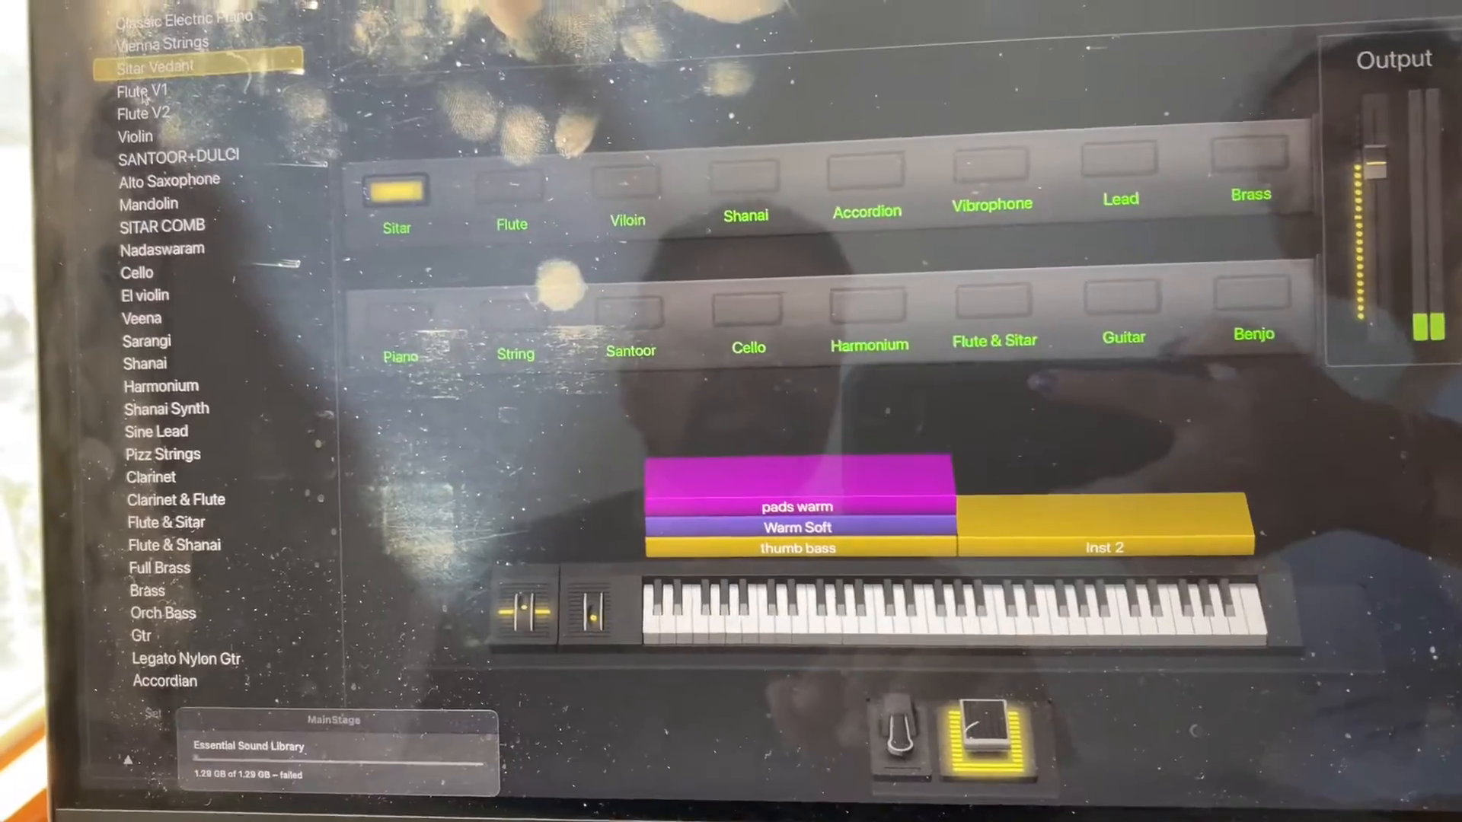
Step: Switch to the Violin patch, then load the SANTOOR+DULCI santoor patch
click(140, 90)
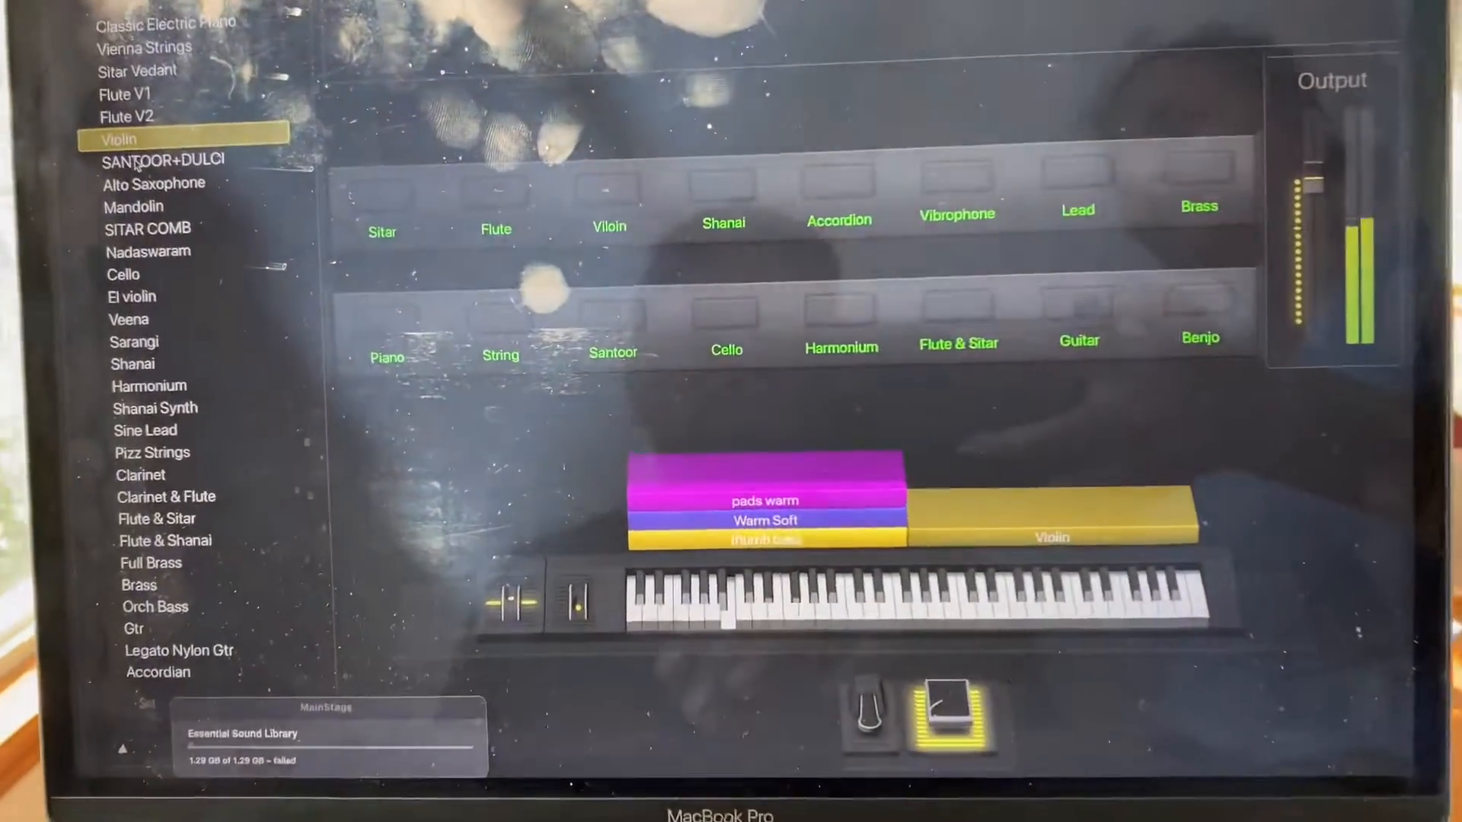
click(162, 160)
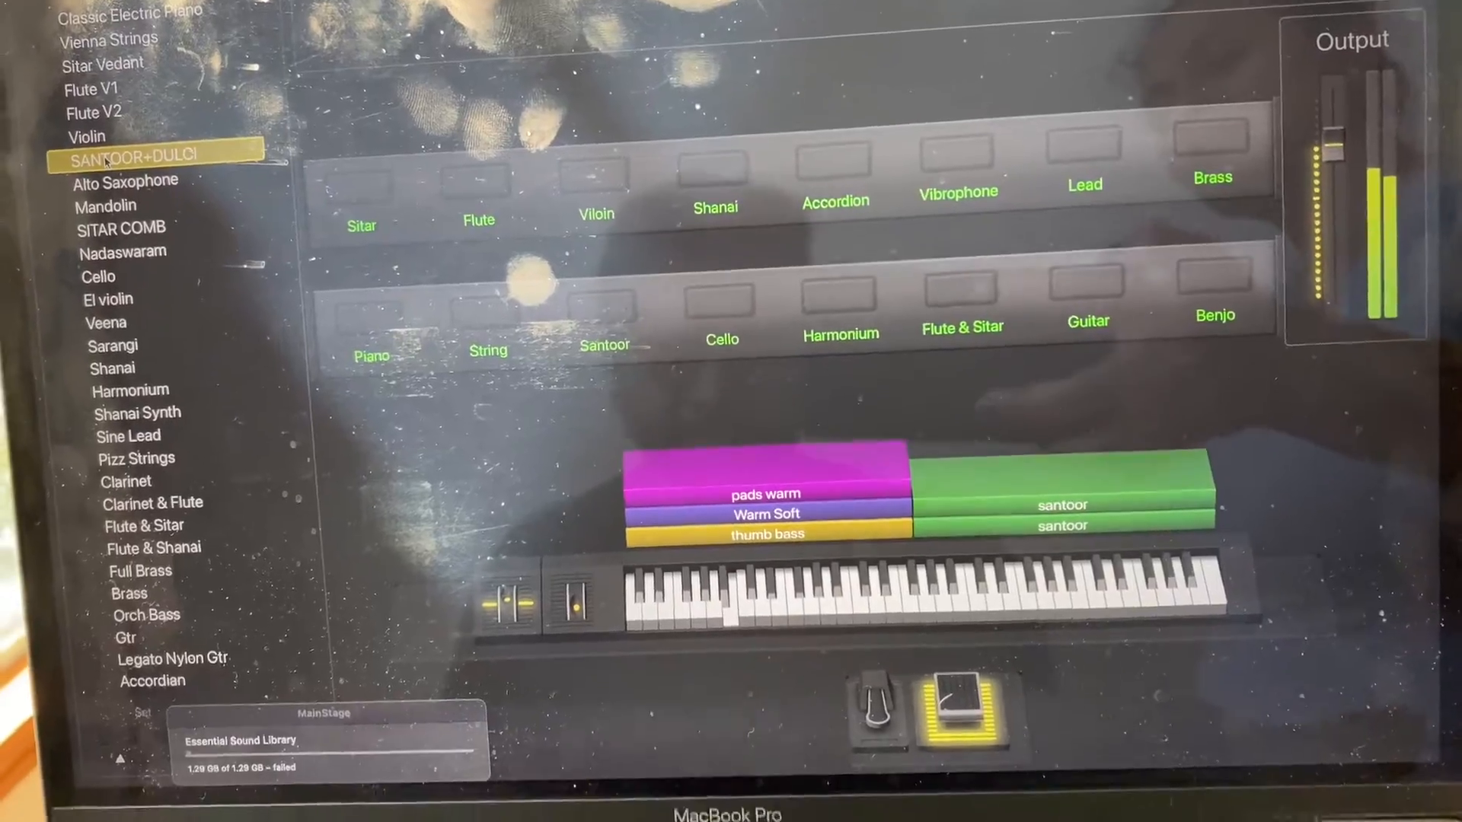